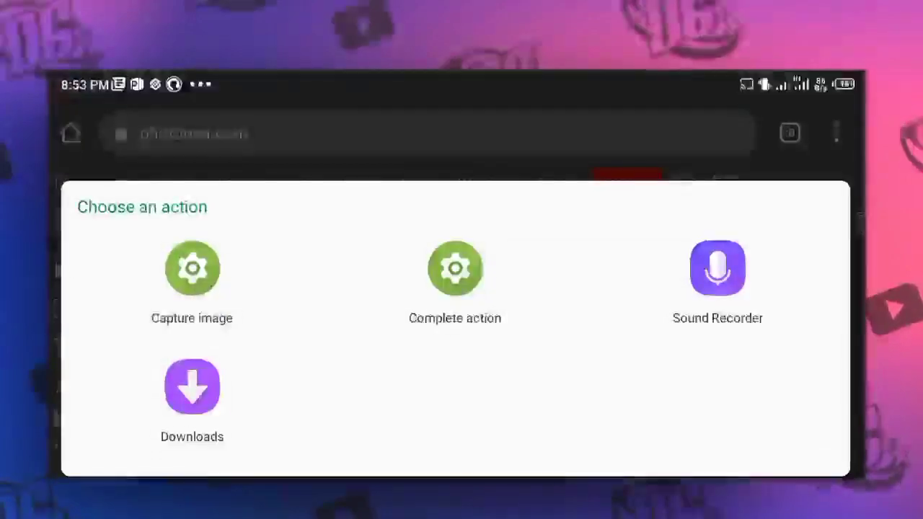
# Step: Choose the file browser in the action dialog and show its Recent files view
pyautogui.click(192, 387)
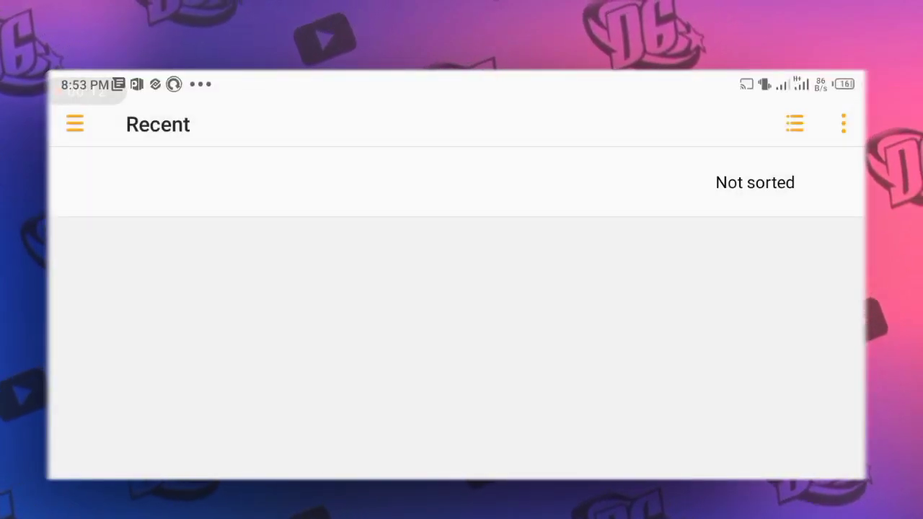
pyautogui.click(74, 123)
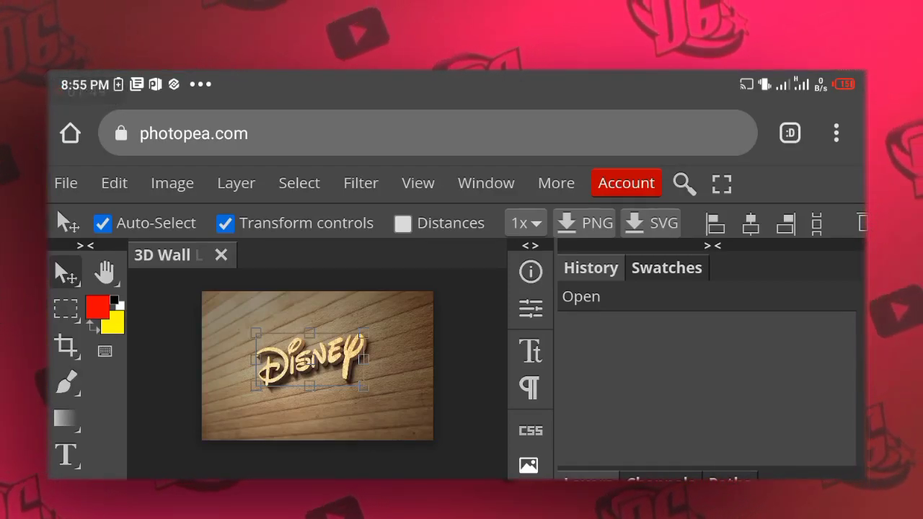
# Step: Use Layer > Smart Object > Open to edit the logo smart object in its own tab
pyautogui.click(235, 183)
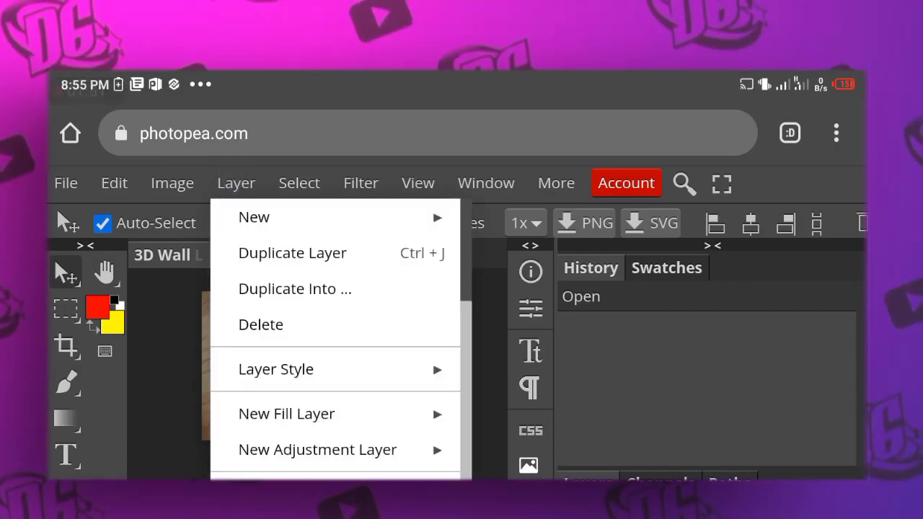
pyautogui.scroll(-3)
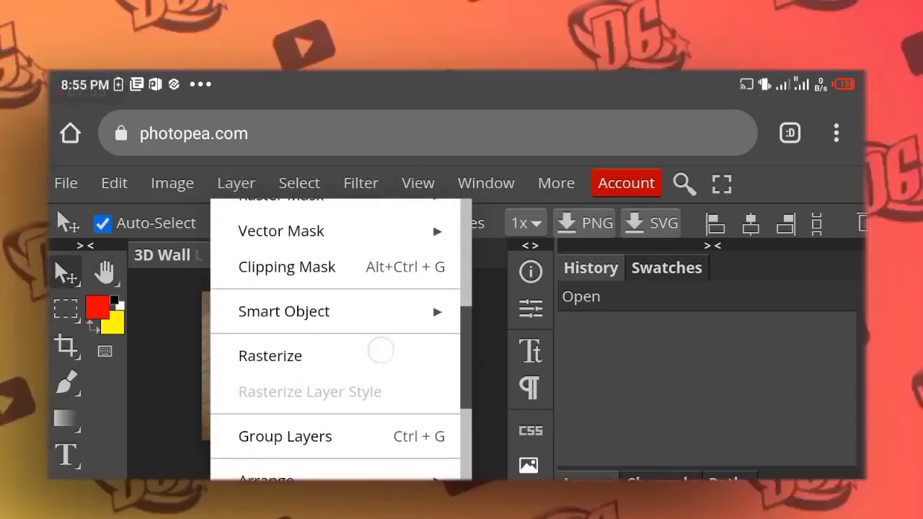
pyautogui.moveTo(284, 312)
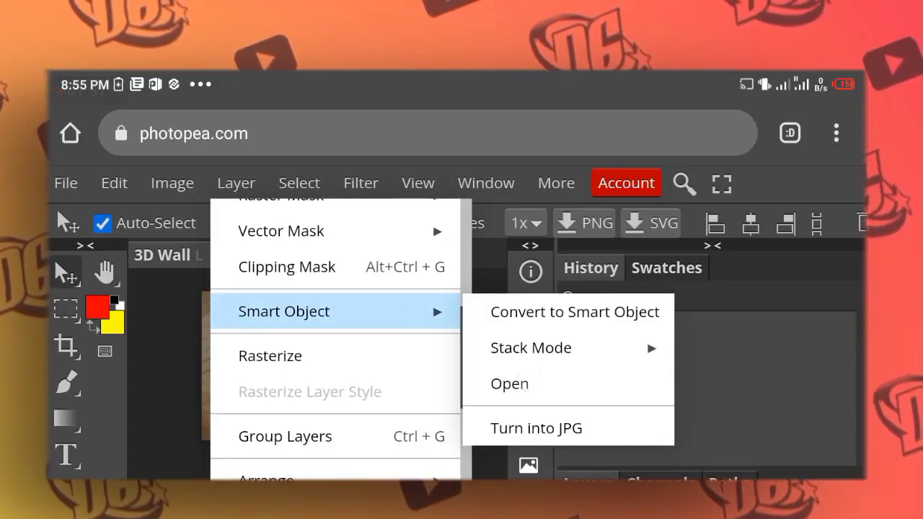
pyautogui.click(509, 383)
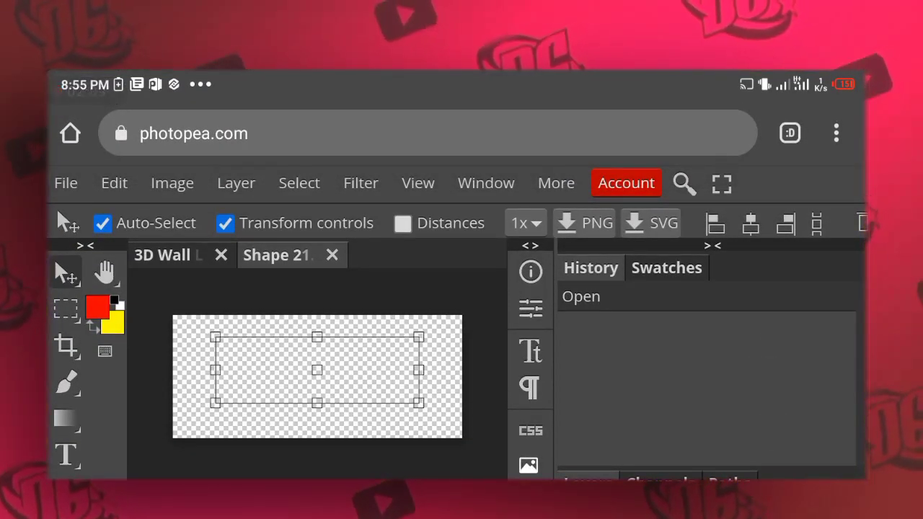
# Step: Place a file into the document, browsing storage to the WhatsApp Business Documents folder for the logo PNG
pyautogui.click(66, 183)
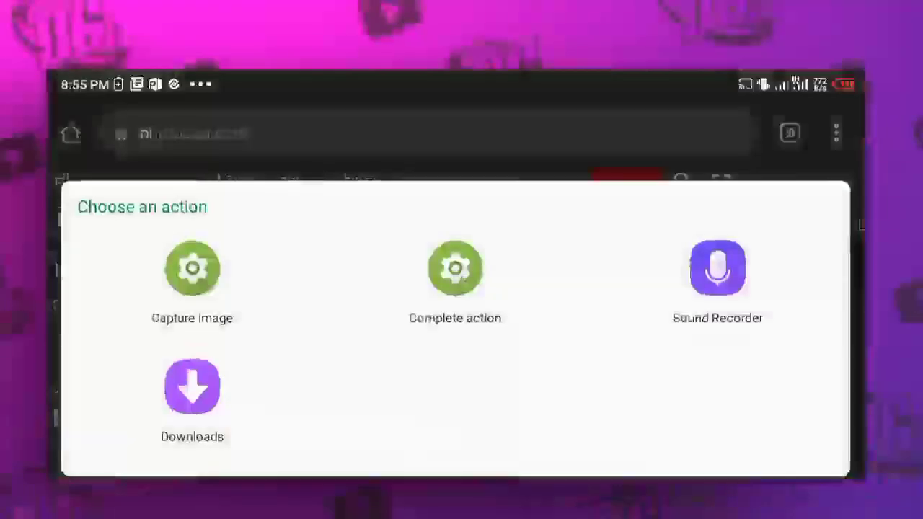
pyautogui.click(192, 387)
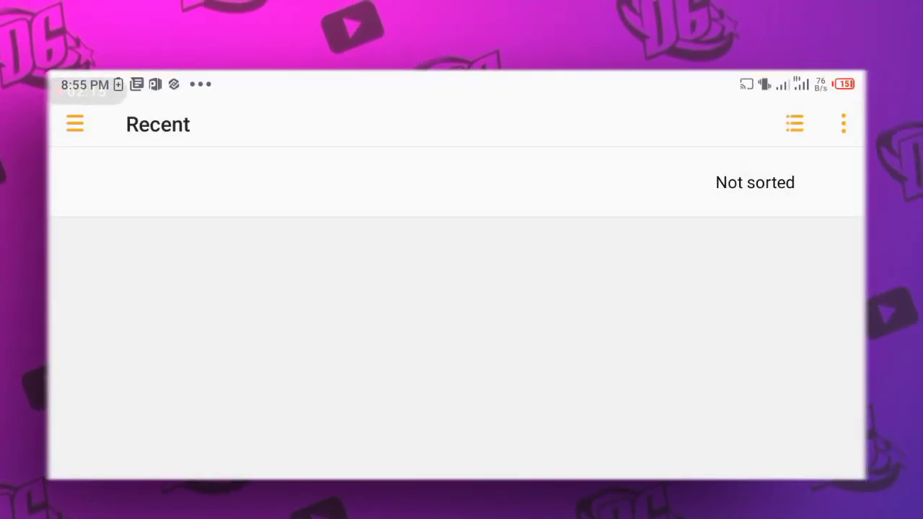
pyautogui.click(75, 124)
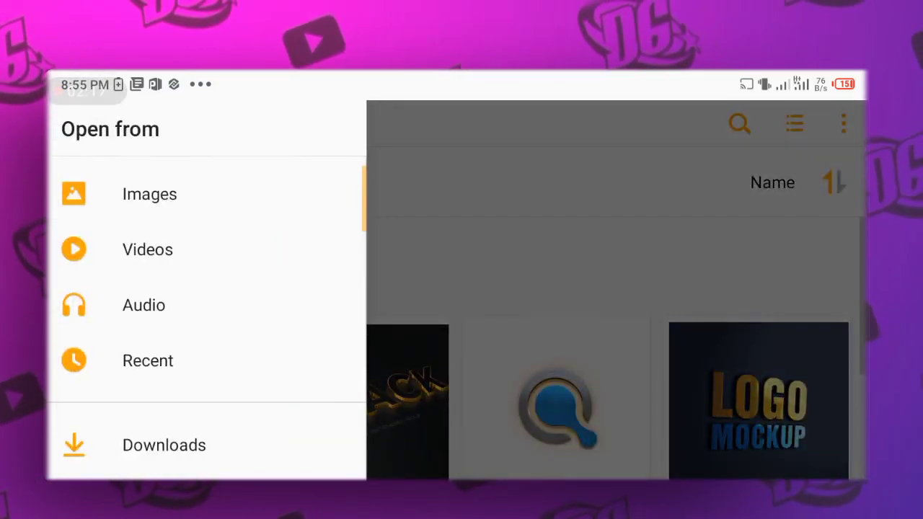
pyautogui.click(149, 194)
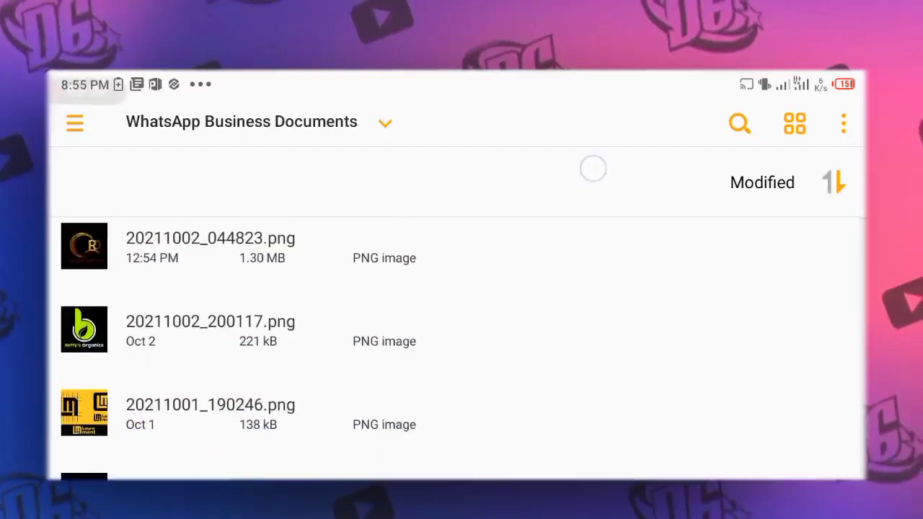
pyautogui.scroll(-3)
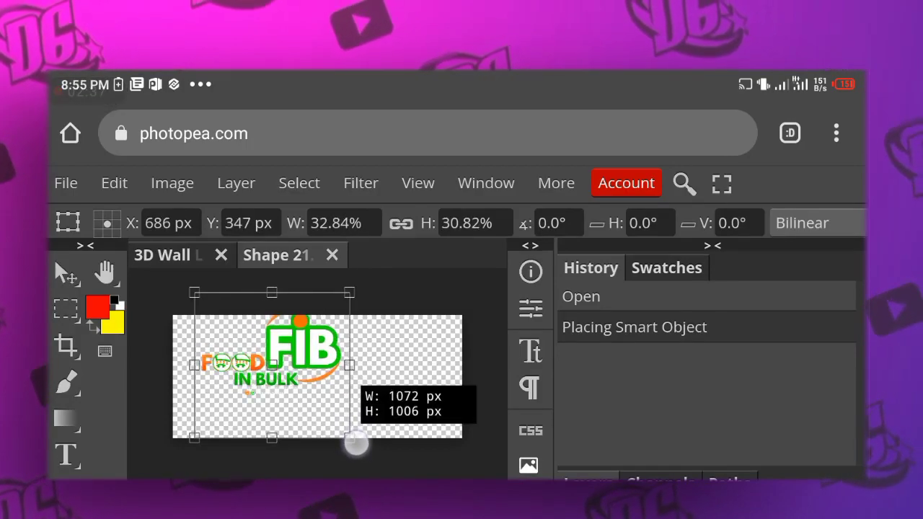
# Step: Enlarge the placed FIB logo with free transform and pull it toward the canvas centre
pyautogui.moveTo(357, 444); pyautogui.dragTo(404, 473)
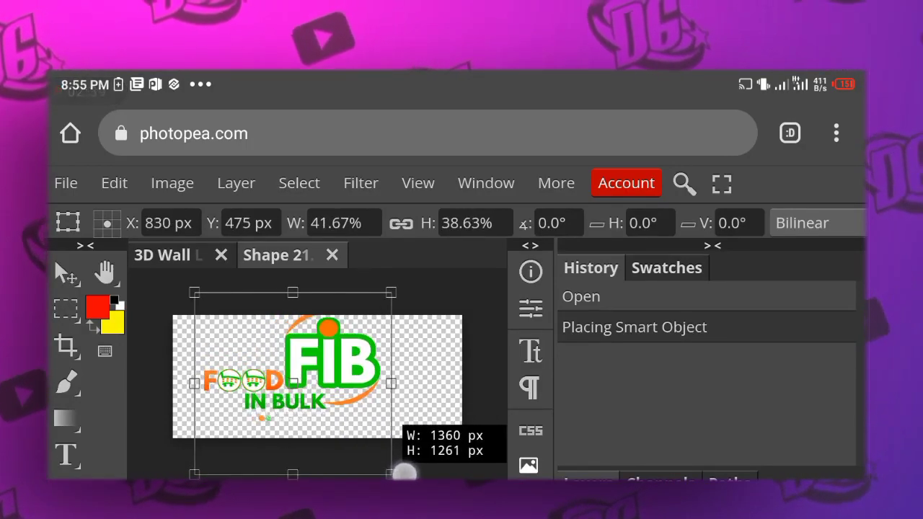
pyautogui.moveTo(404, 472); pyautogui.dragTo(385, 452)
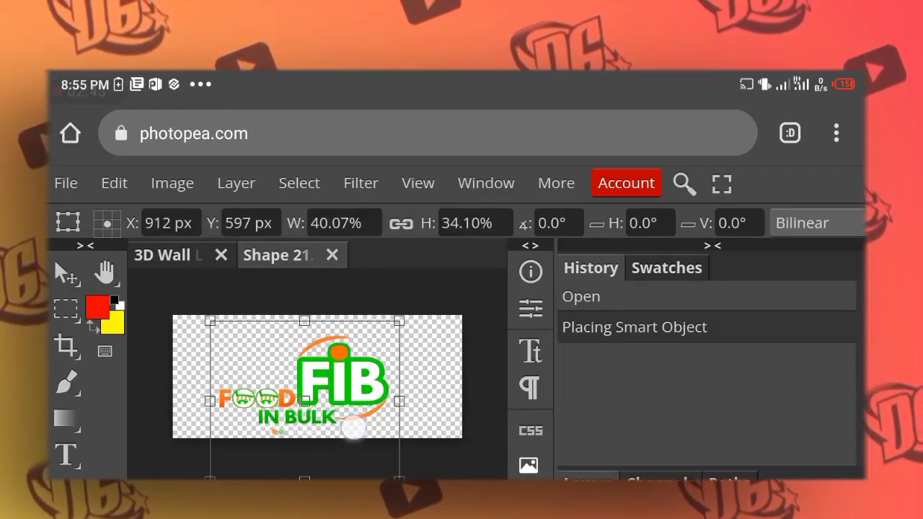
pyautogui.moveTo(353, 429); pyautogui.dragTo(260, 346)
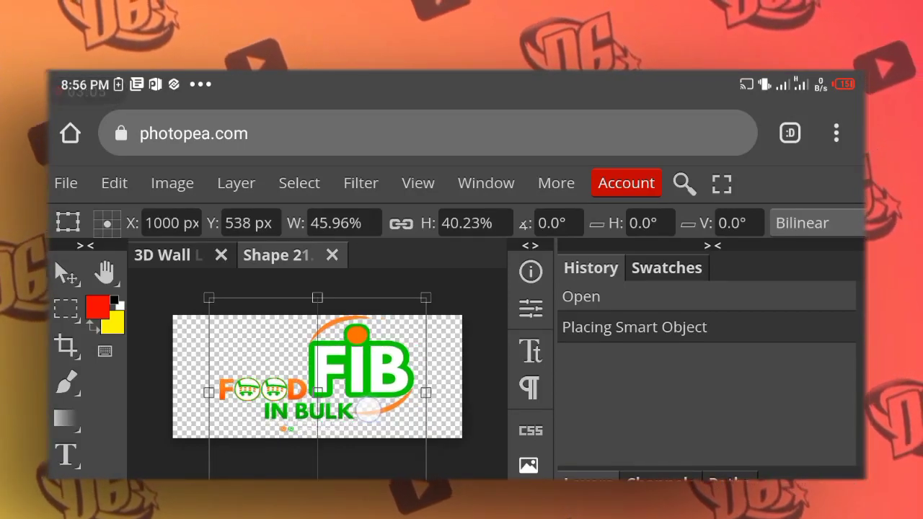
pyautogui.moveTo(317, 360); pyautogui.dragTo(317, 392)
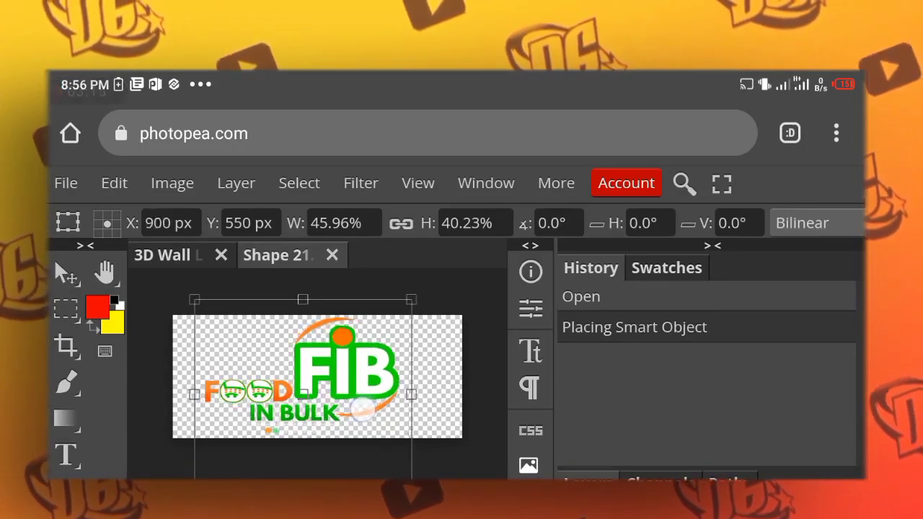
# Step: Nudge the FIB logo back and forth until it sits centred on the transparent canvas
pyautogui.moveTo(303, 375); pyautogui.dragTo(321, 375)
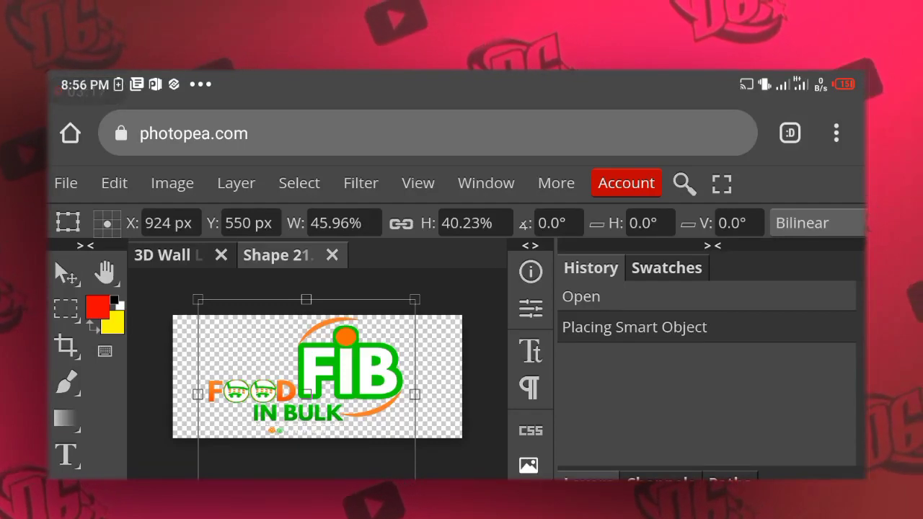
pyautogui.moveTo(310, 375); pyautogui.dragTo(368, 382)
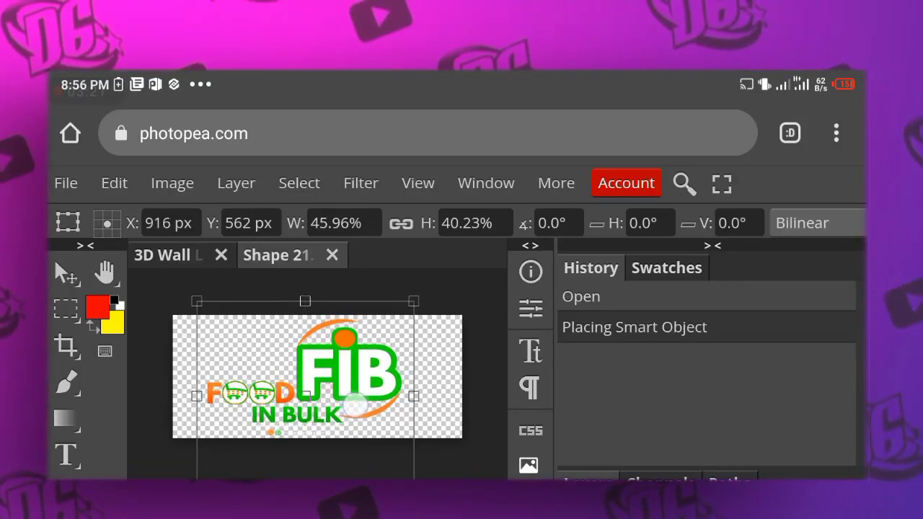
pyautogui.moveTo(303, 375); pyautogui.dragTo(325, 357)
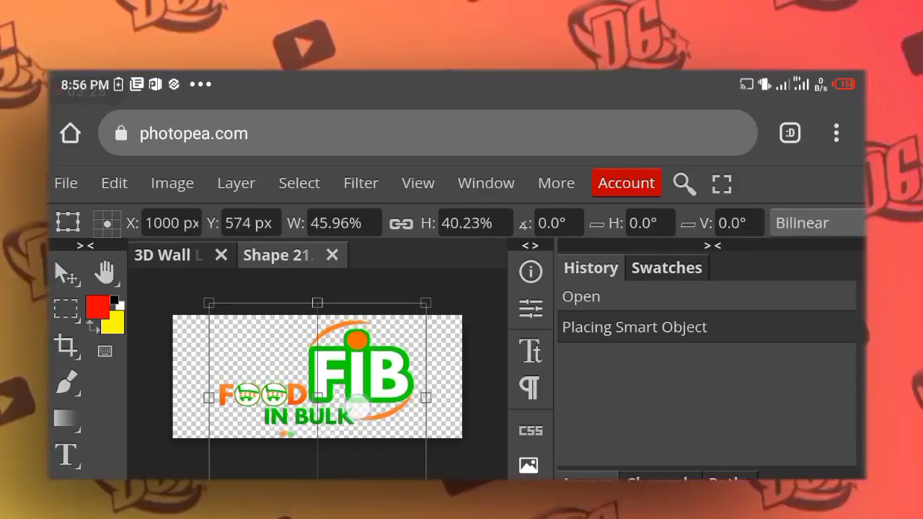
pyautogui.moveTo(318, 375); pyautogui.dragTo(292, 355)
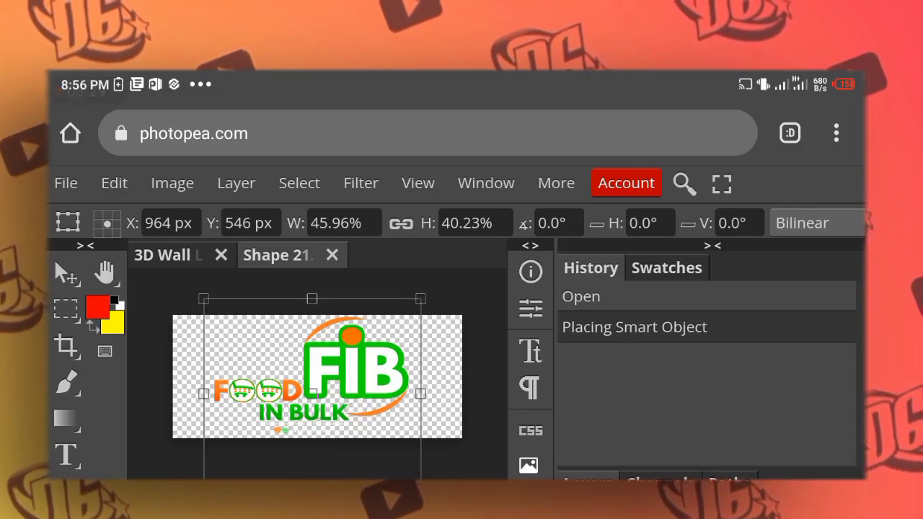
# Step: Save the smart object from the File menu so the FIB logo replaces Disney on the wall
pyautogui.click(66, 182)
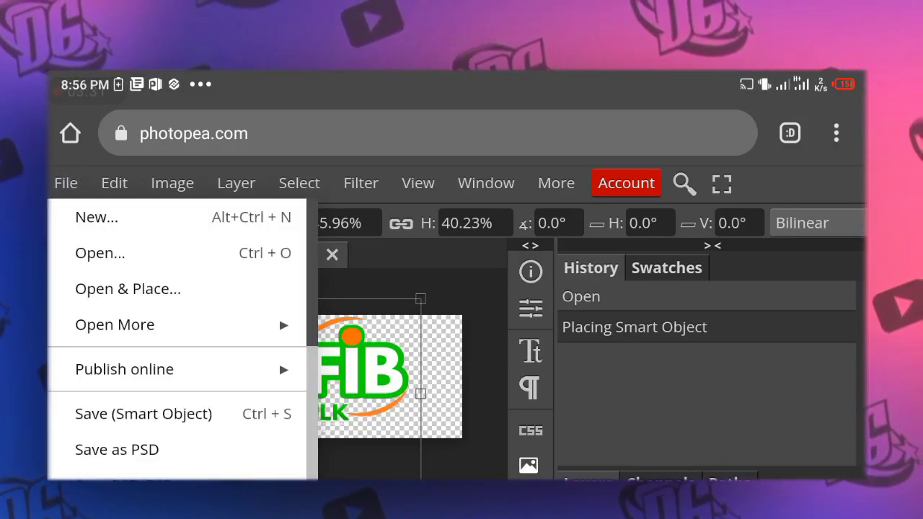
pyautogui.scroll(-3)
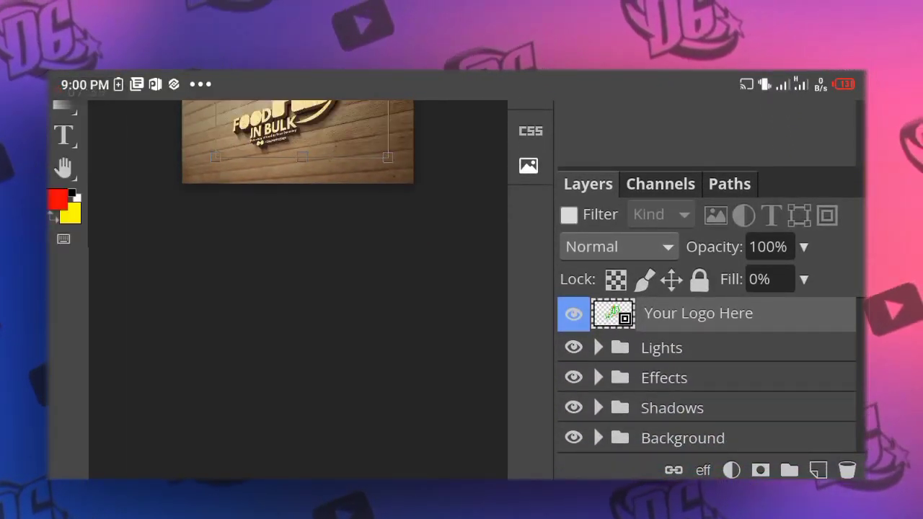
# Step: Expand the Effects group in the Layers panel to show its Logo layers
pyautogui.click(598, 377)
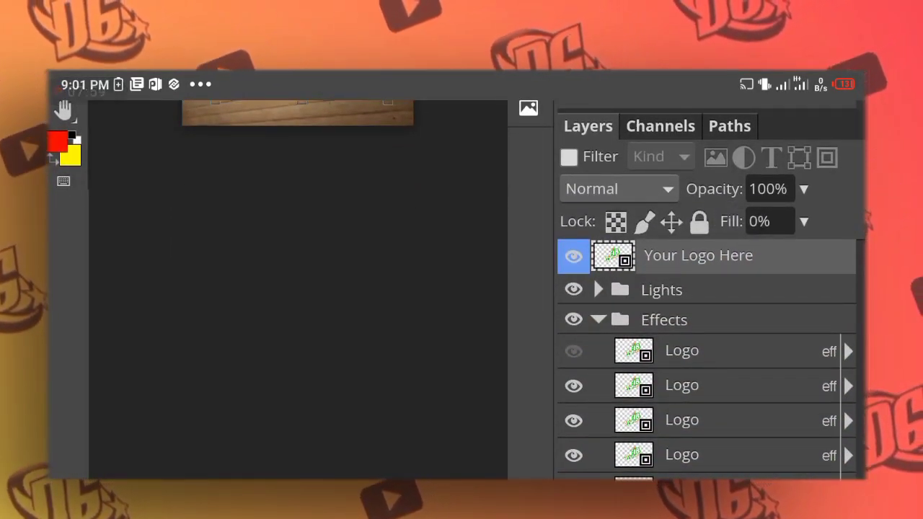
pyautogui.click(598, 289)
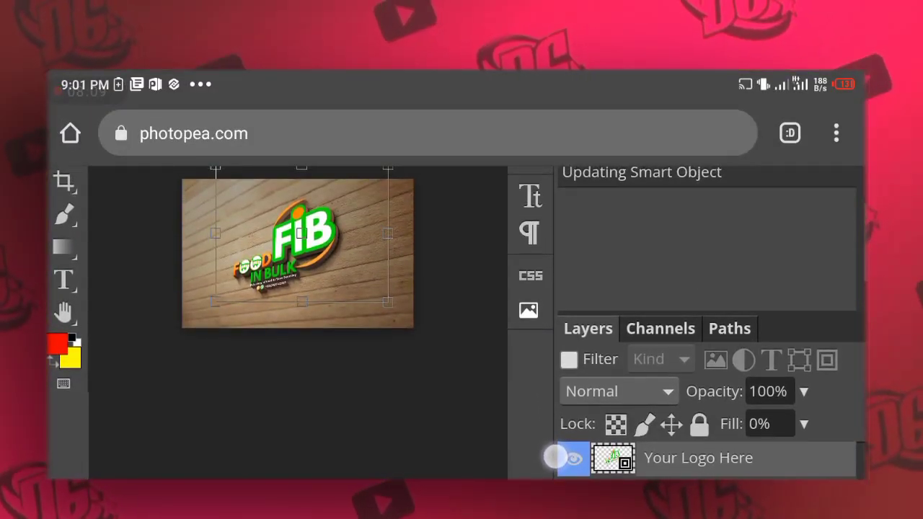
# Step: Expand a Logo layer's effects and disable them so the logo shows green and orange
pyautogui.scroll(-3)
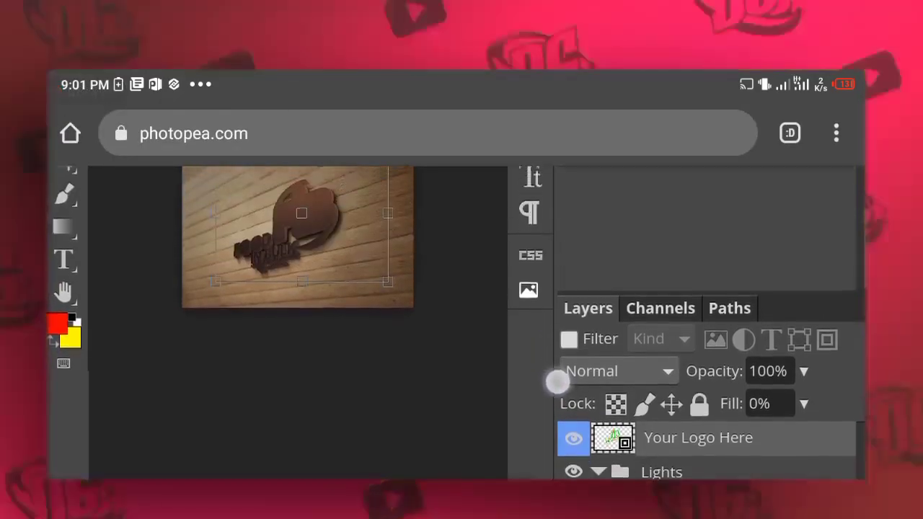
pyautogui.scroll(-3)
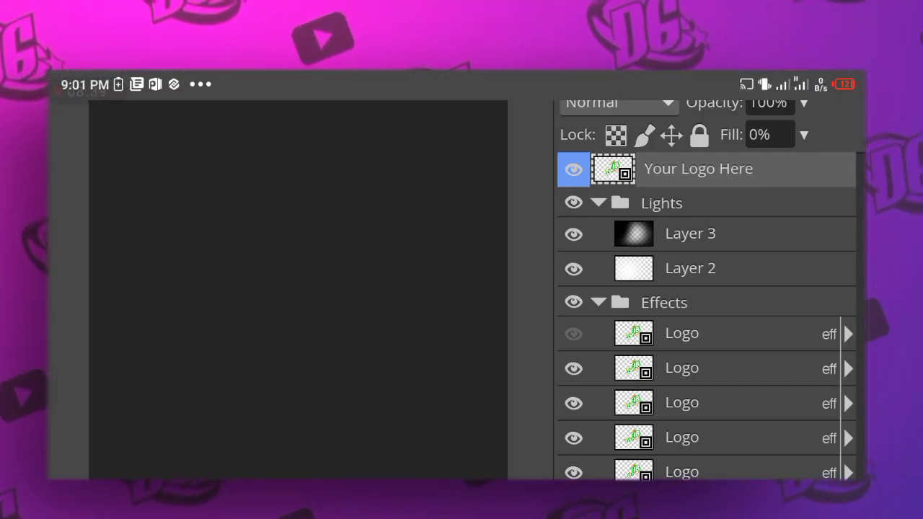
pyautogui.click(849, 367)
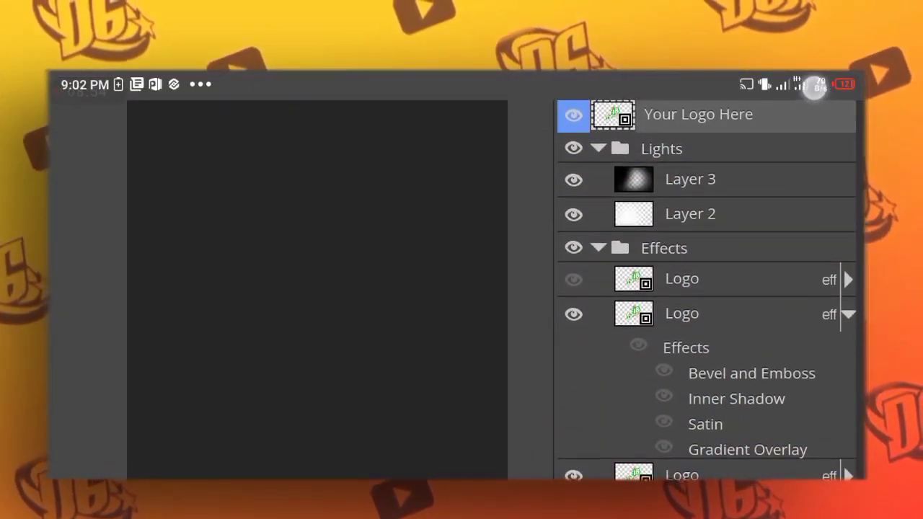
pyautogui.scroll(-3)
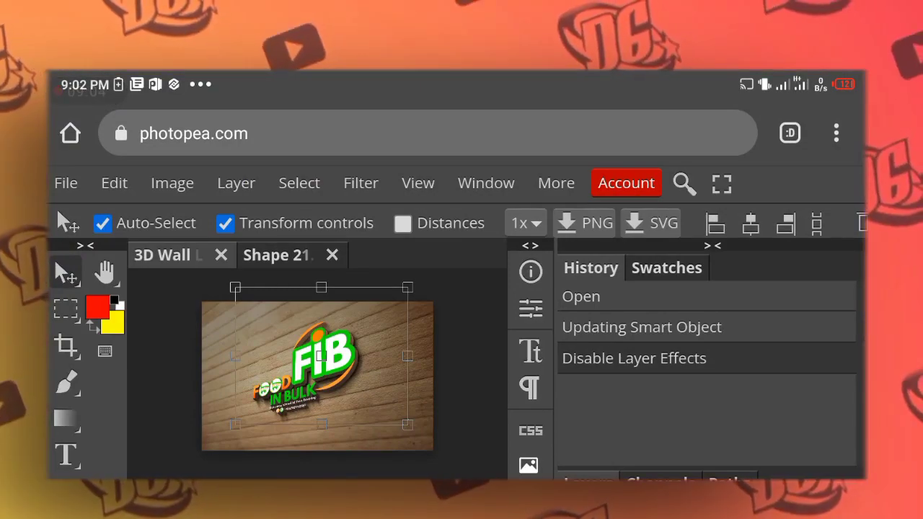
# Step: Bring up File > Export as > PNG, Save for web at 2400 × 1550 and 100% quality
pyautogui.click(66, 182)
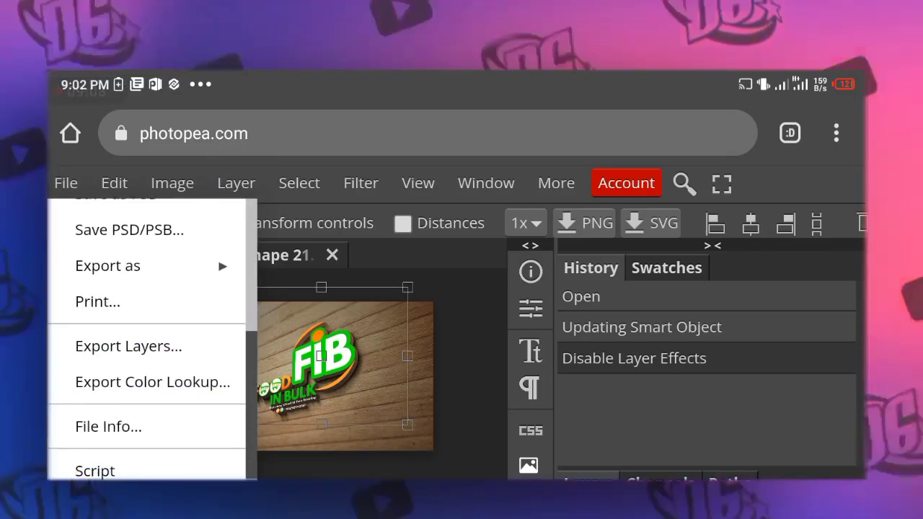
pyautogui.click(107, 265)
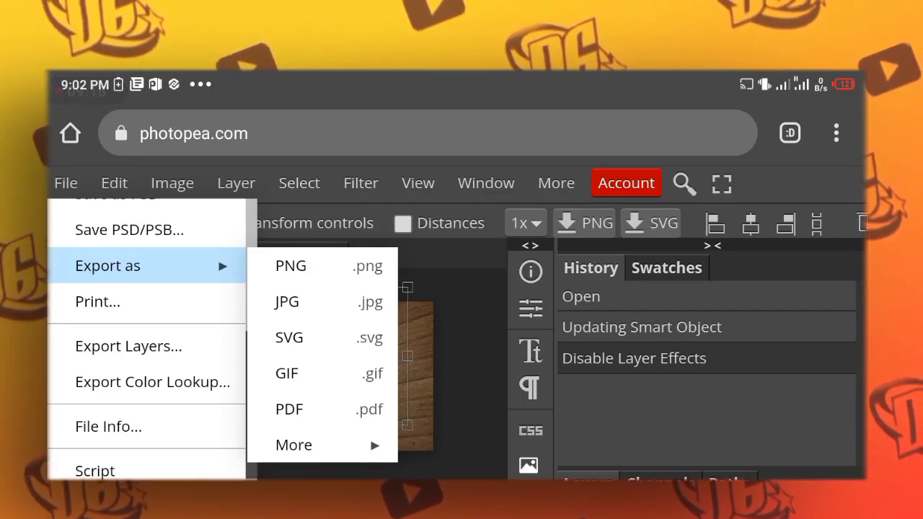
pyautogui.click(289, 265)
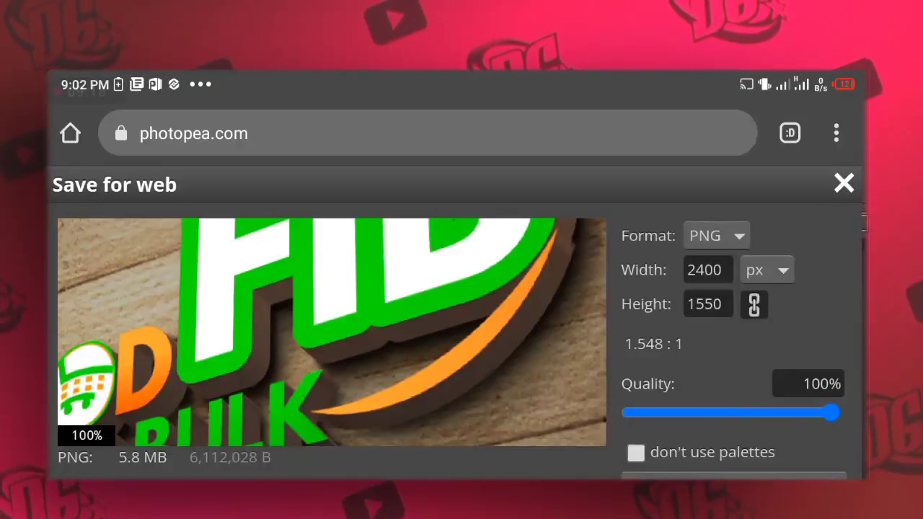